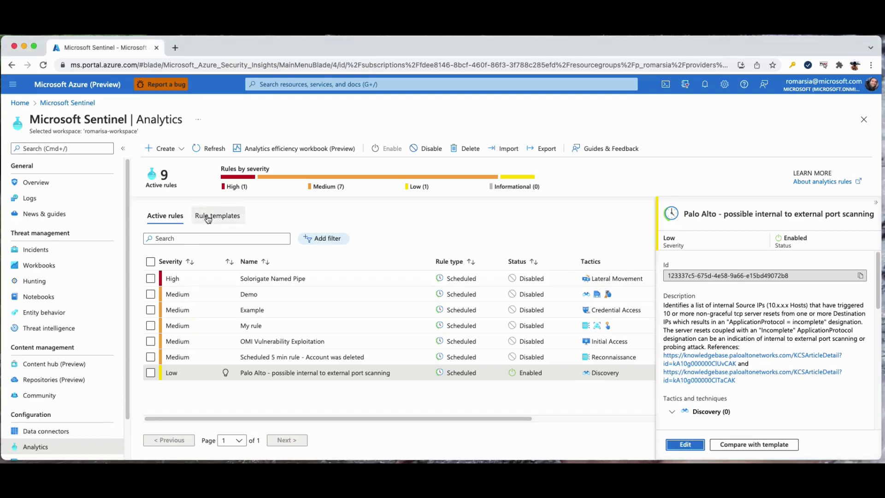
- Locate the Palo Alto internal-to-external port scanning rule in the active rules list and start editing it
{"action": "left_click", "coordinate": [217, 214]}
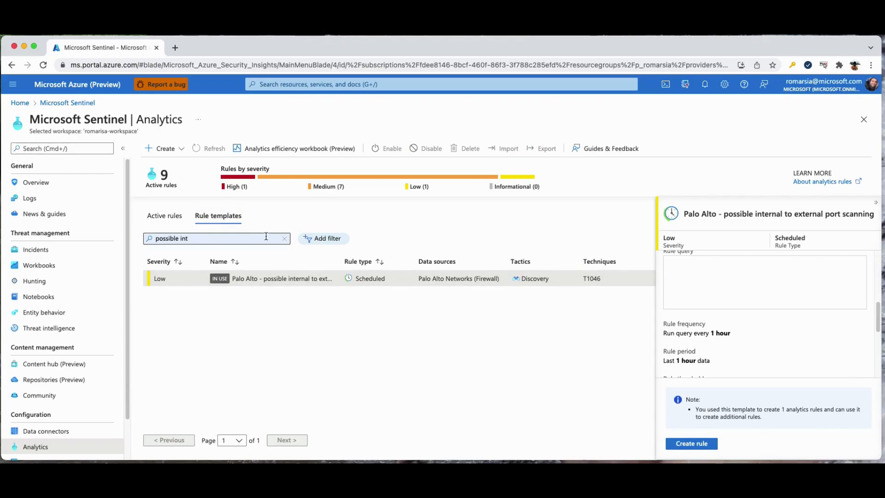
{"action": "left_click", "coordinate": [285, 238]}
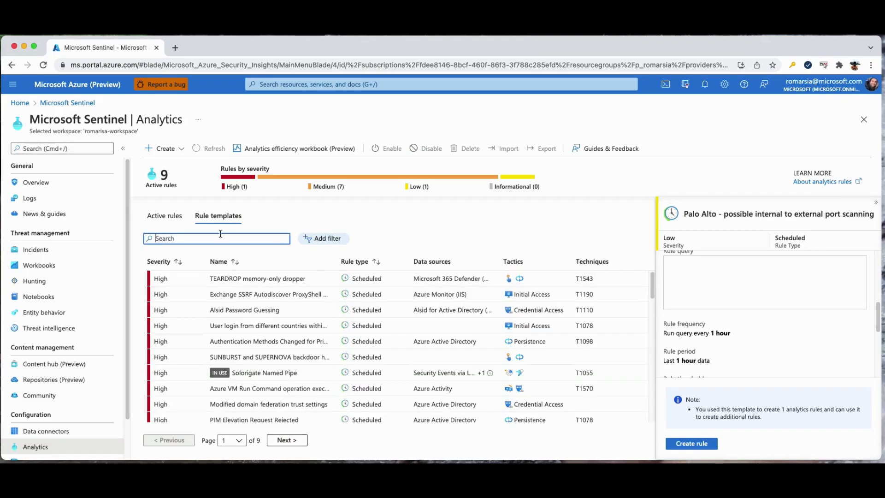
{"action": "type", "text": "possible int"}
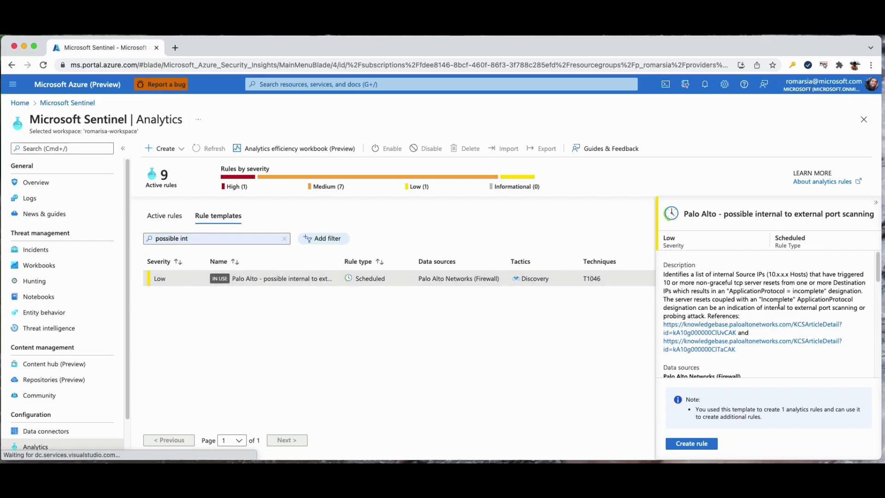
{"action": "scroll", "scroll_direction": "down", "scroll_amount": 3}
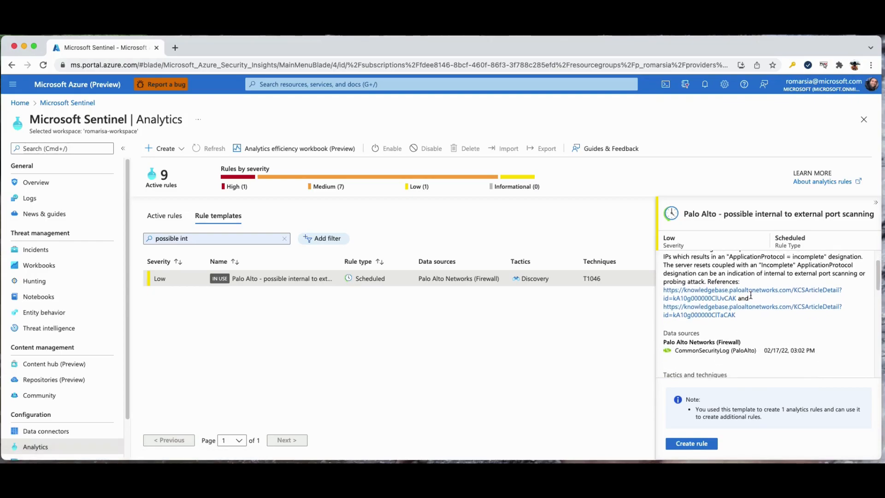
{"action": "scroll", "scroll_direction": "down", "scroll_amount": 3}
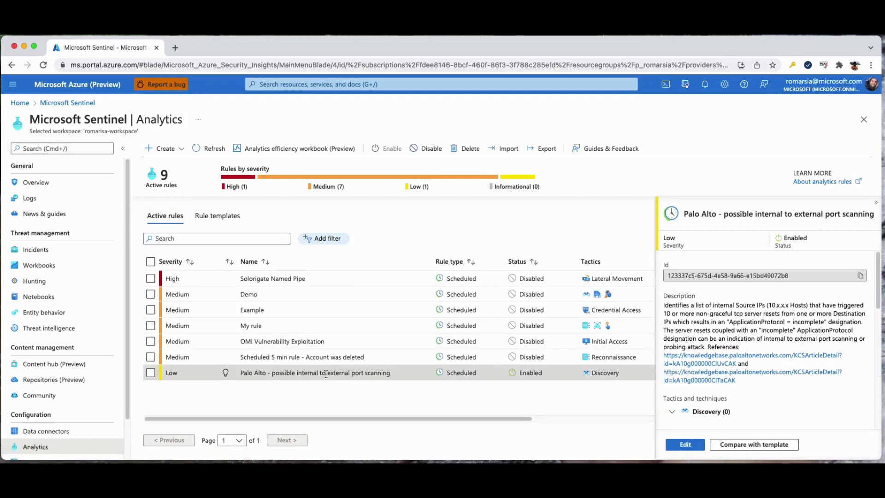
{"action": "mouse_move", "coordinate": [742, 314]}
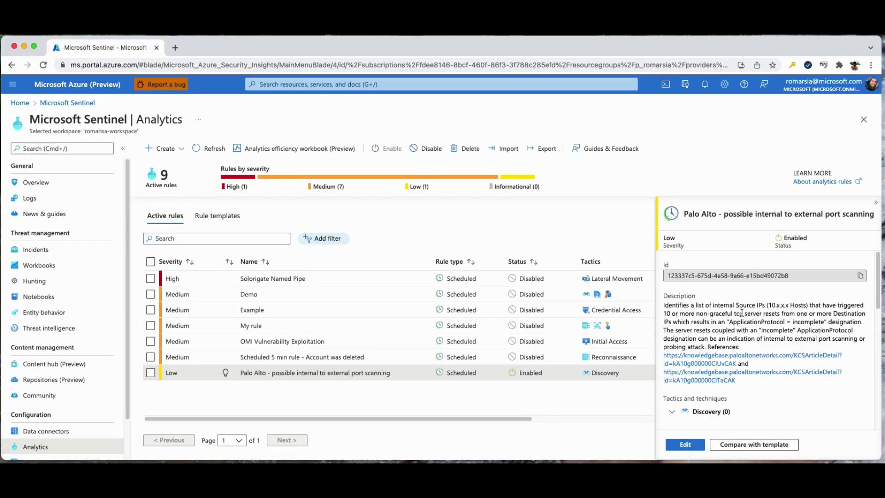
{"action": "scroll", "scroll_direction": "down", "scroll_amount": 3}
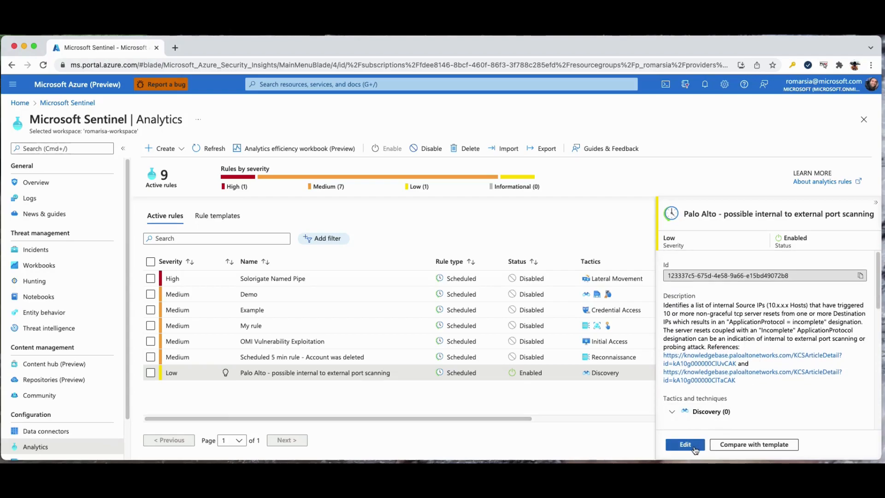
{"action": "left_click", "coordinate": [685, 444]}
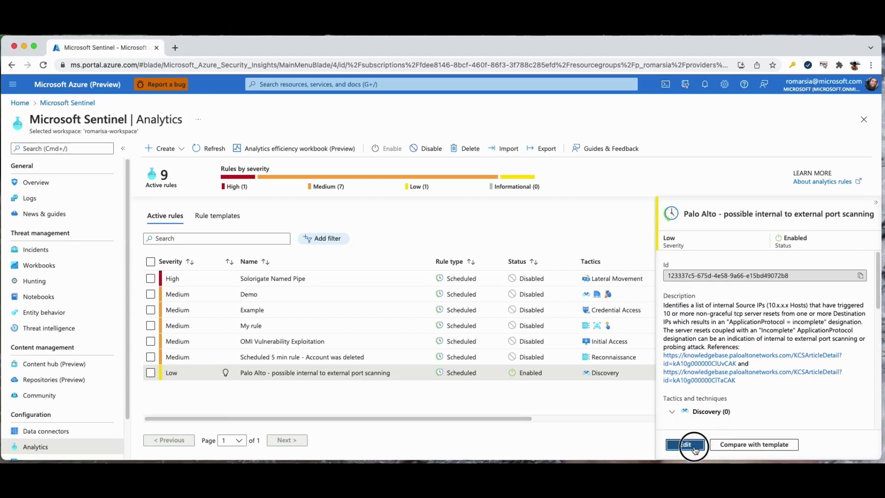
- Bring the Palo Alto rule's edit wizard to the Set rule logic step
{"action": "left_click", "coordinate": [684, 444]}
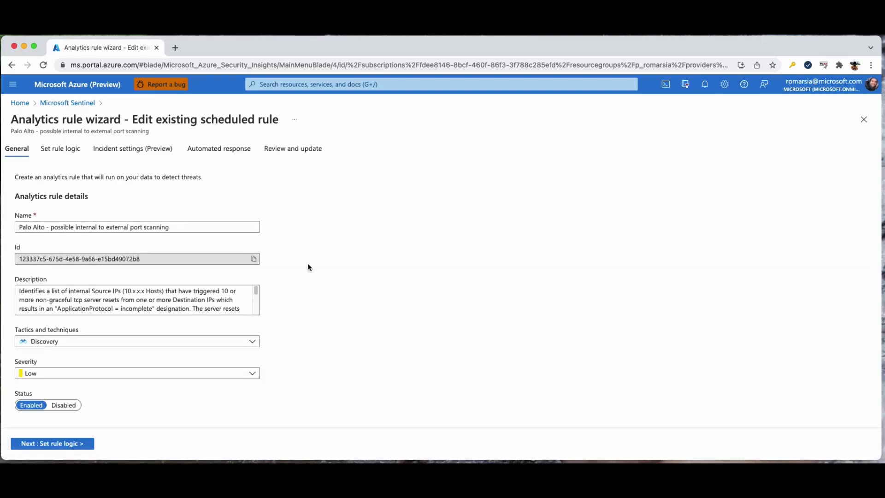
{"action": "mouse_move", "coordinate": [61, 151]}
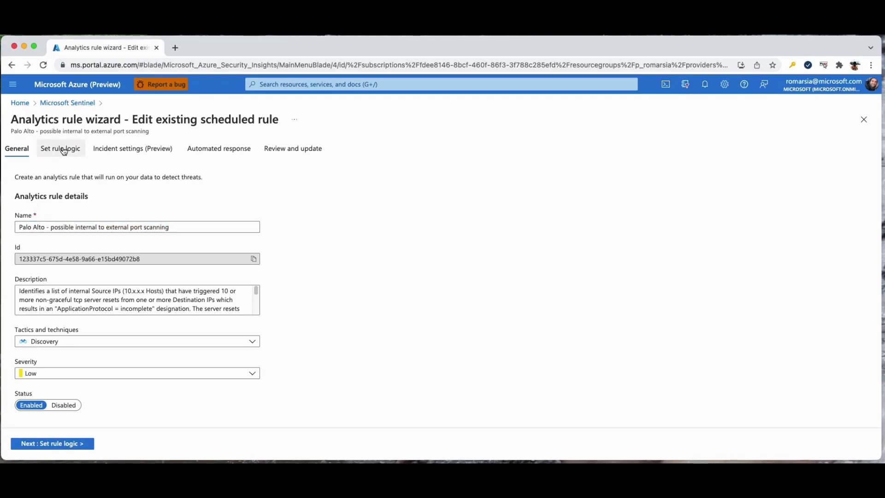
{"action": "left_click", "coordinate": [61, 148]}
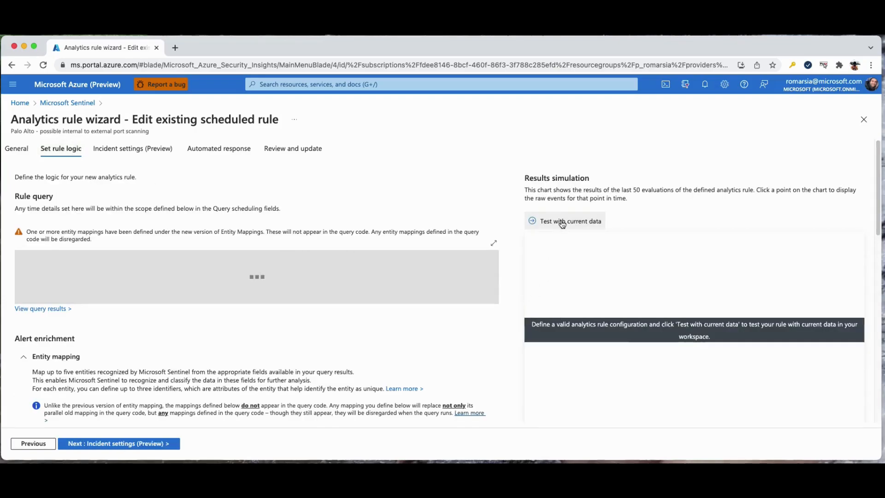
- Test the rule with current data, yielding about 207.4 alerts per day and tuning insights
{"action": "left_click", "coordinate": [569, 220]}
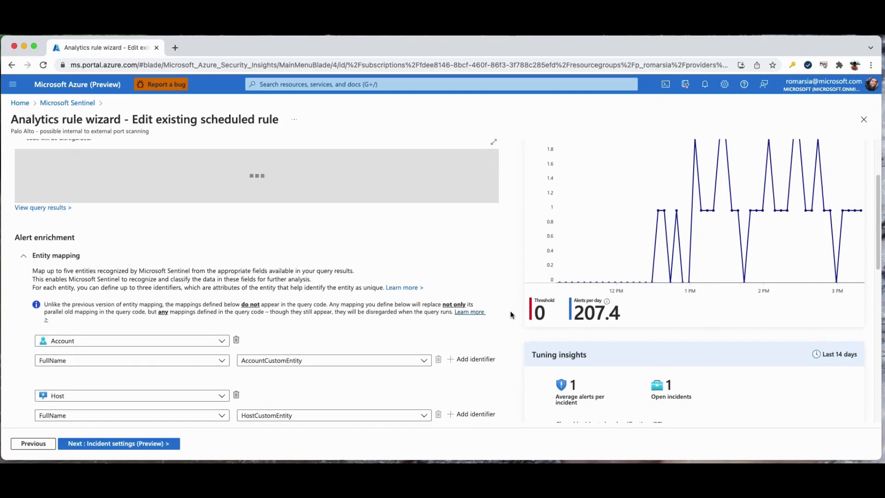
{"action": "scroll", "scroll_direction": "down", "scroll_amount": 3}
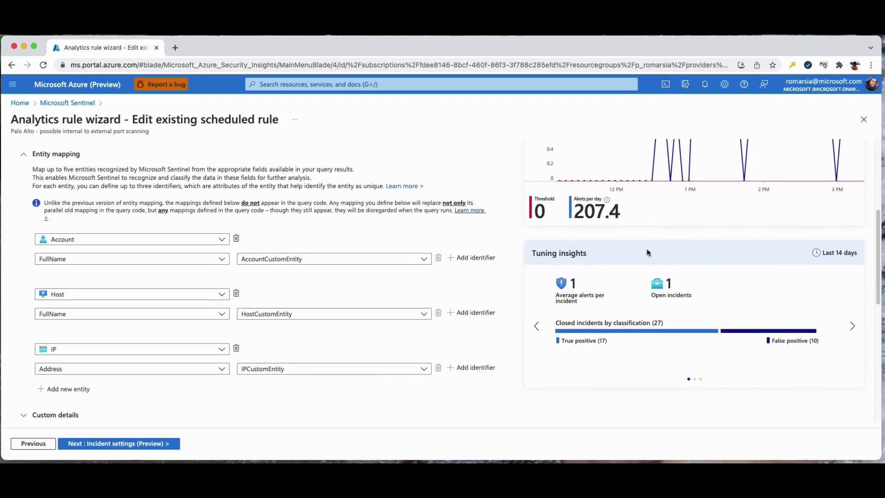
{"action": "mouse_move", "coordinate": [522, 253]}
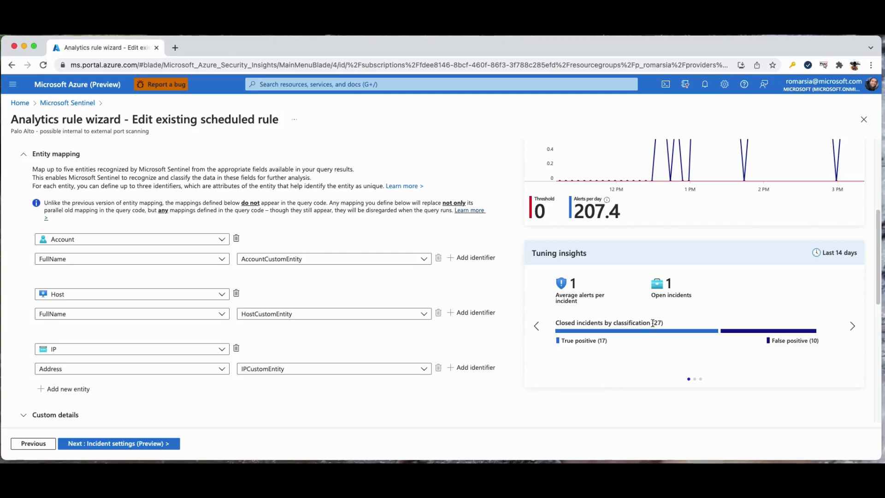
{"action": "mouse_move", "coordinate": [856, 255]}
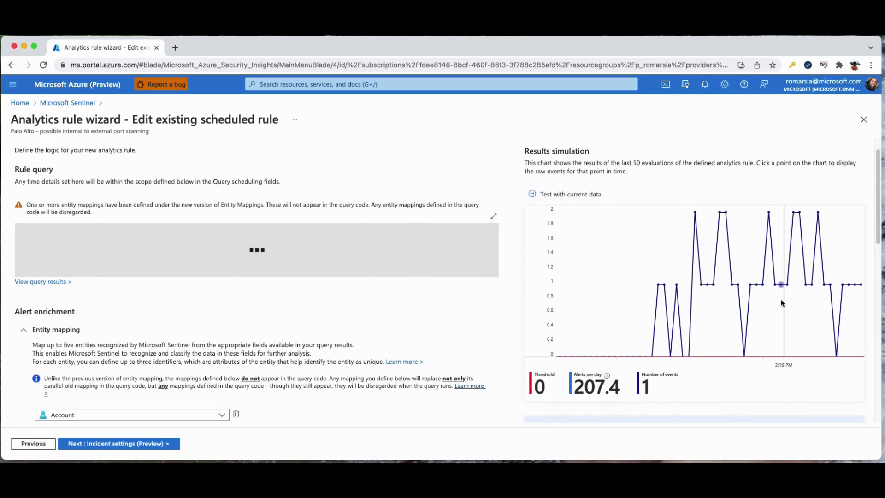
- Exclude the suggested false-positive accounts and IP 103.108.0.1 from the query, dropping the estimate to 167 alerts per day
{"action": "scroll", "scroll_direction": "down", "scroll_amount": 3}
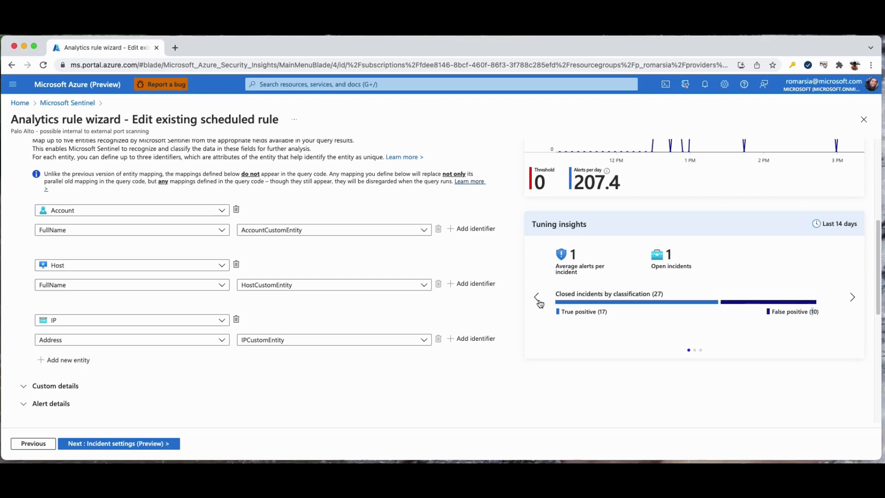
{"action": "left_click", "coordinate": [852, 298]}
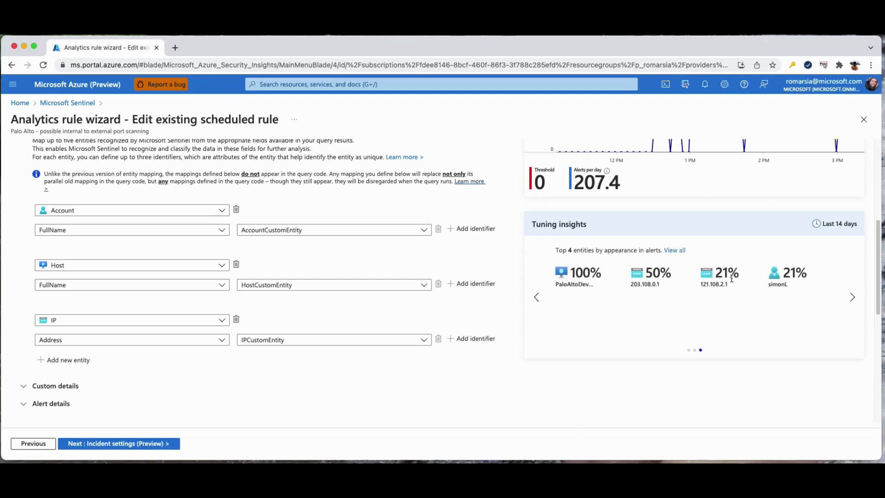
{"action": "left_click", "coordinate": [537, 296]}
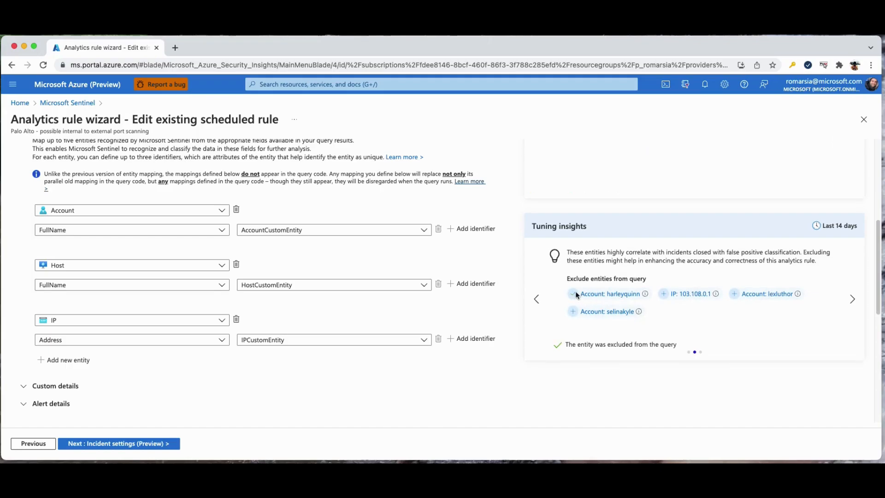
{"action": "left_click", "coordinate": [572, 293]}
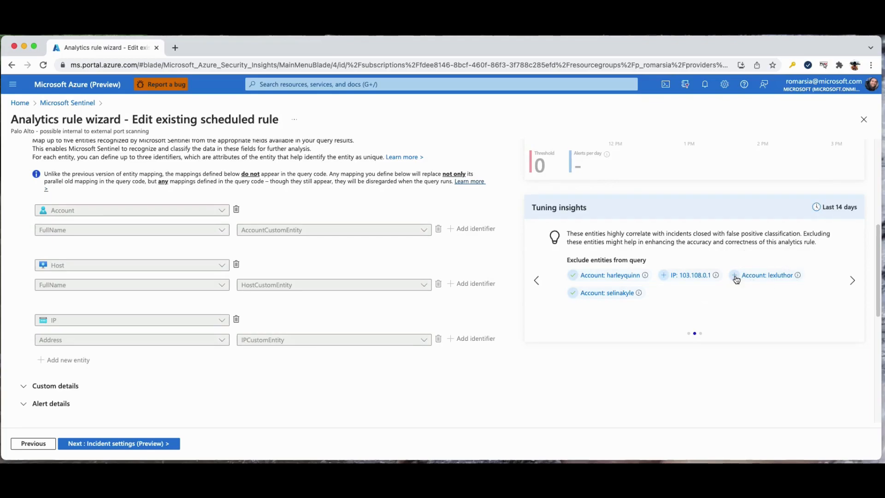
{"action": "left_click", "coordinate": [734, 274]}
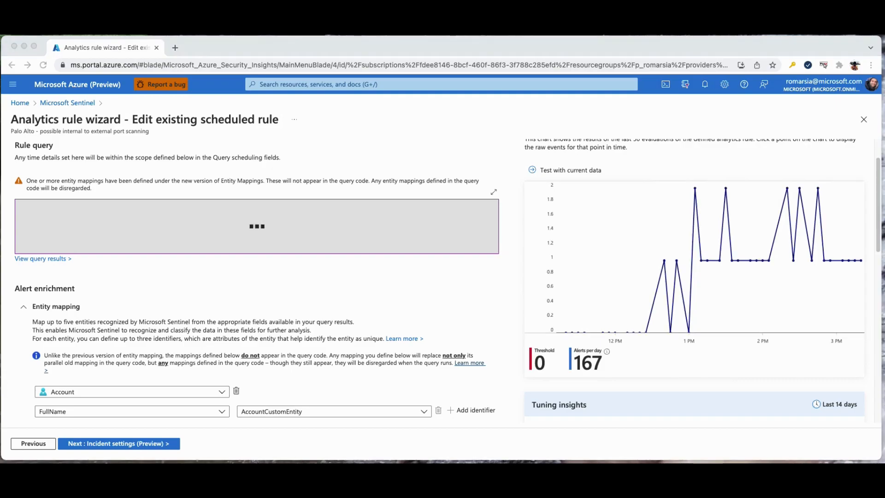
{"action": "mouse_move", "coordinate": [608, 331]}
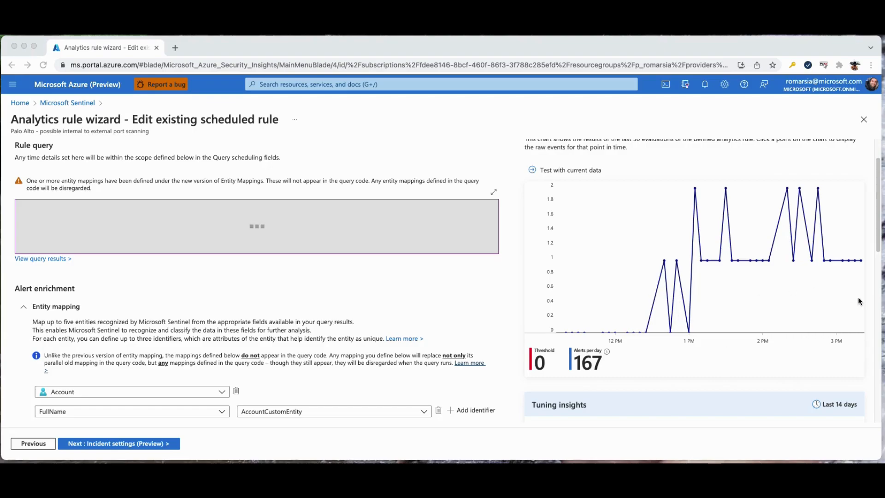
- Check the refreshed Results simulation chart now reading 167 alerts per day instead of 207.4
{"action": "scroll", "scroll_direction": "down", "scroll_amount": 3}
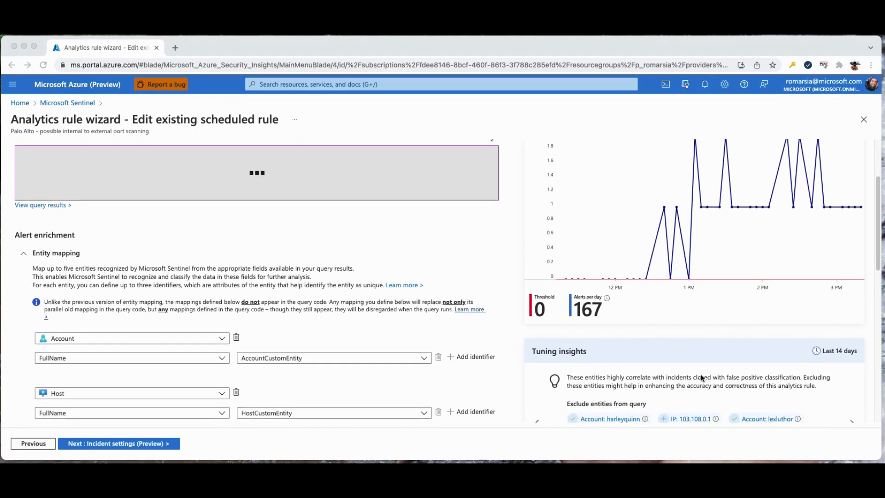